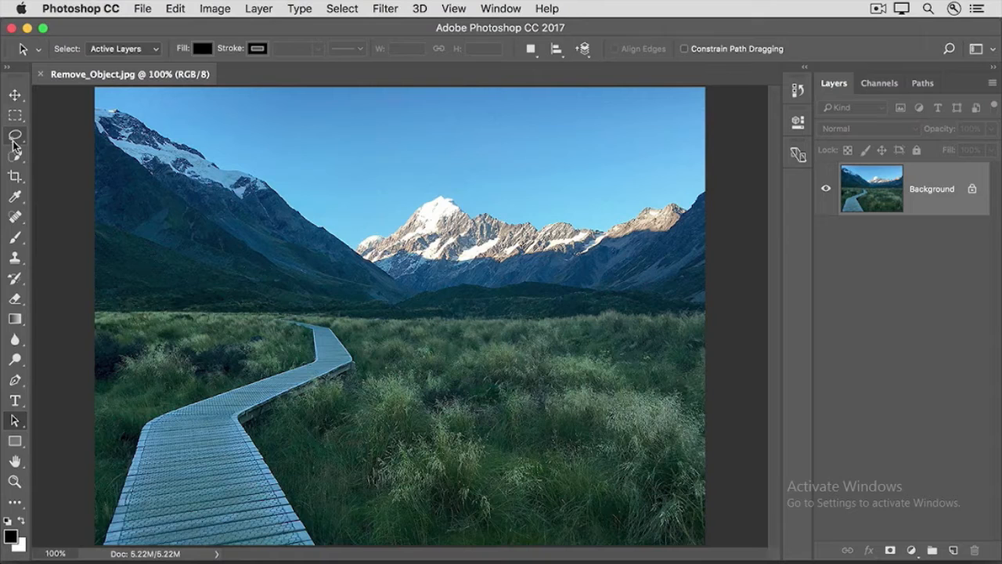
# Choose the Lasso tool to trace a freehand selection around the wooden walkway.
pyautogui.click(15, 135)
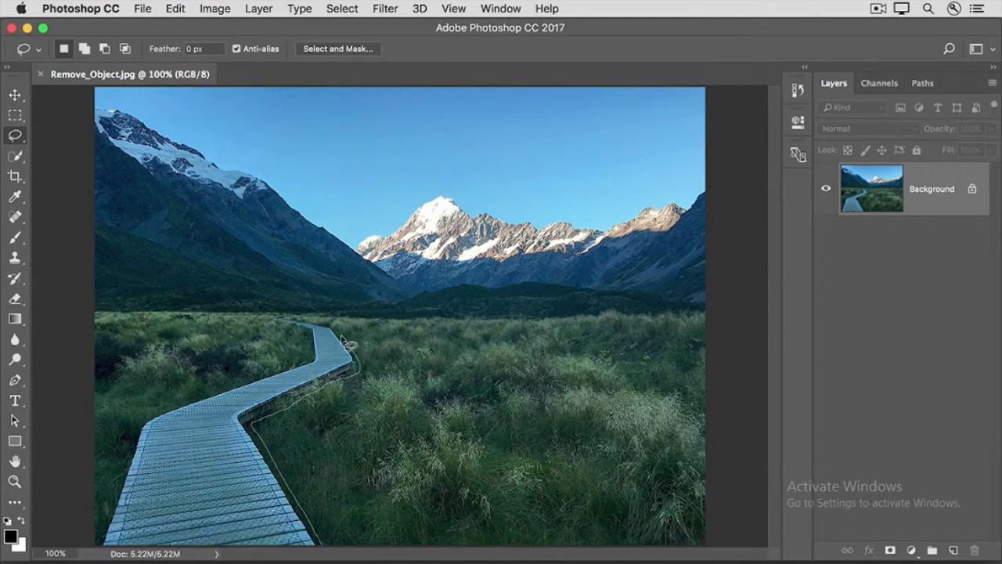
pyautogui.moveTo(282, 321)
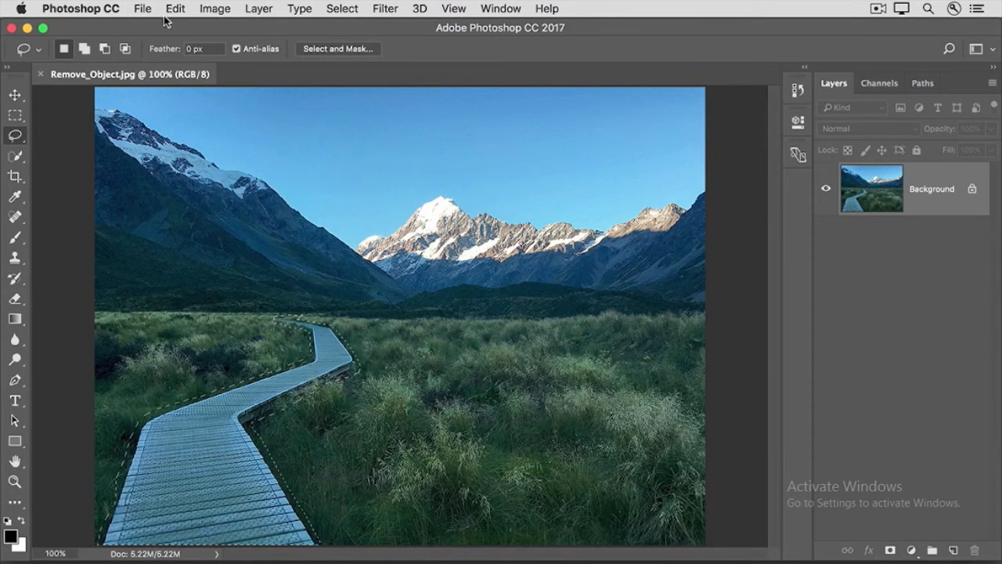
# Fill the walkway selection with Content-Aware via Edit > Fill so grass replaces it.
pyautogui.click(175, 9)
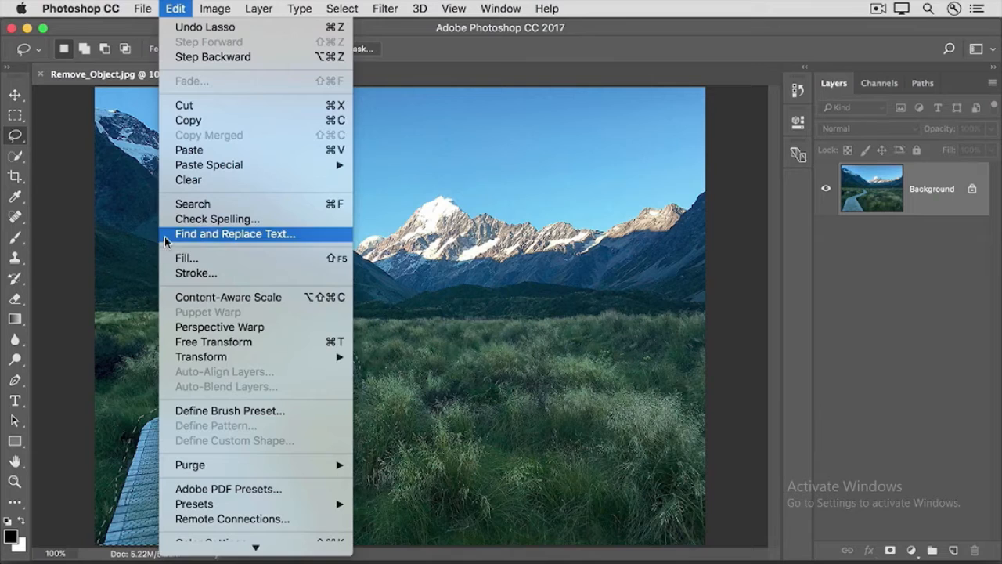
pyautogui.click(187, 257)
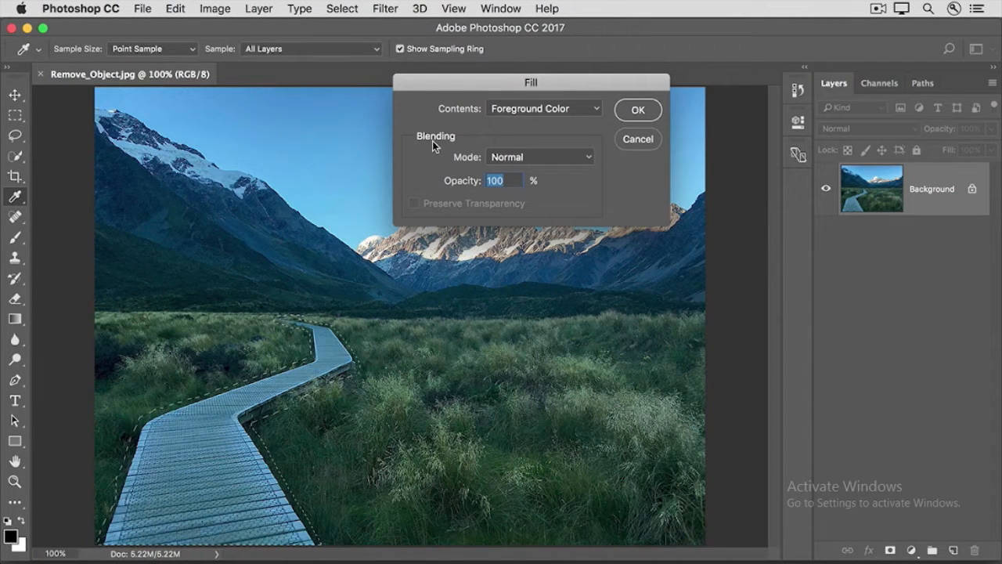
pyautogui.click(542, 108)
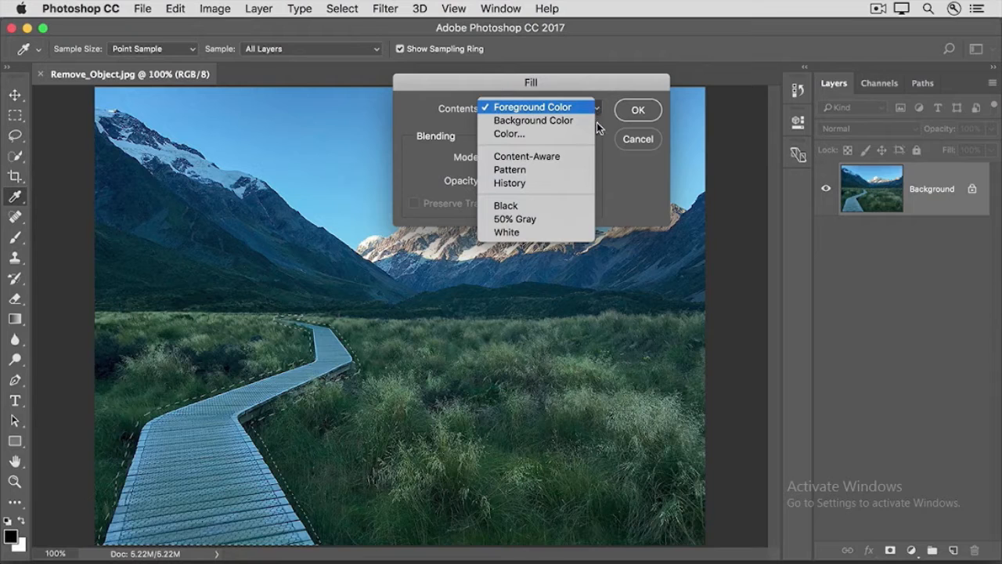
pyautogui.click(526, 157)
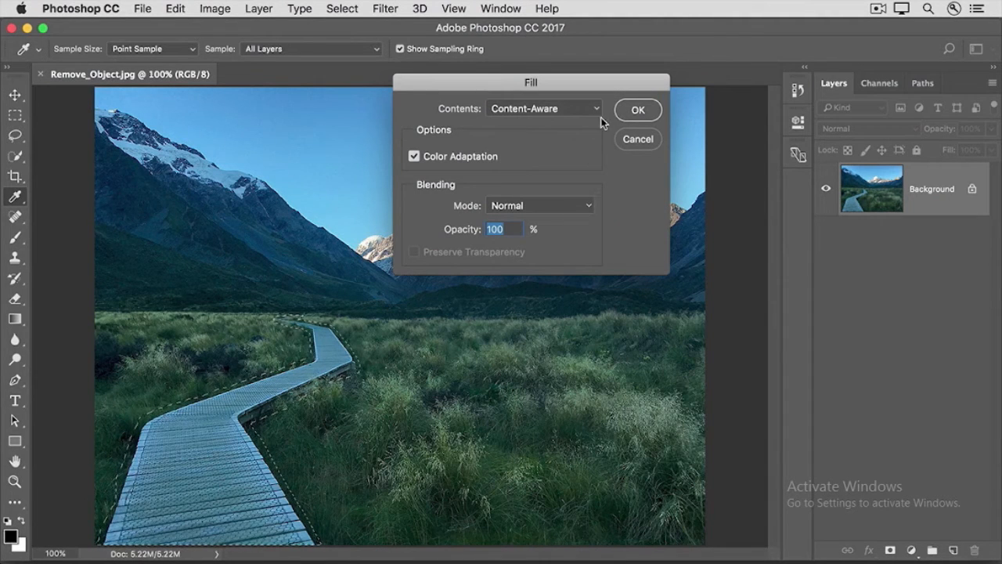
pyautogui.click(637, 109)
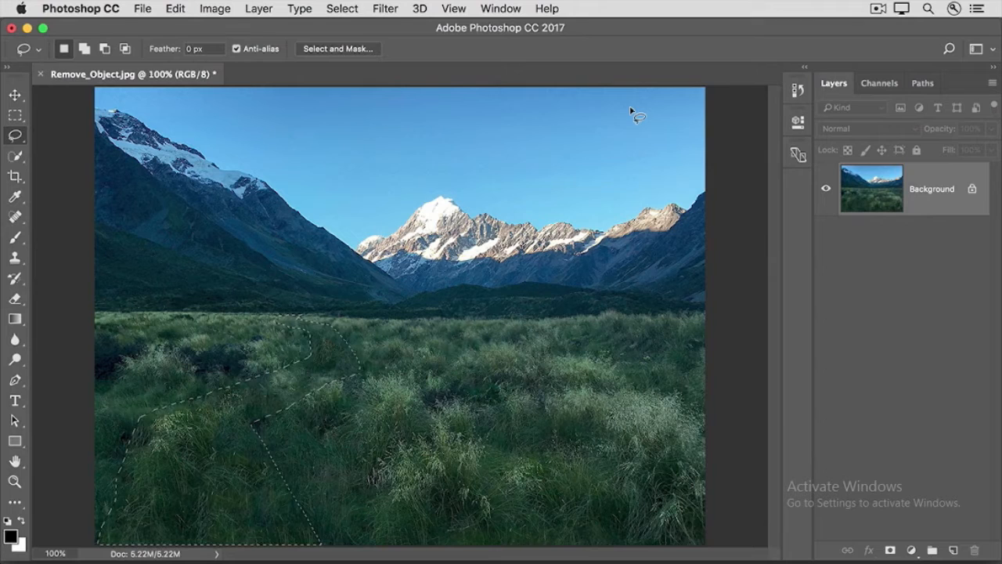
# Deselect to clear the selection outline from the retouched grass area.
pyautogui.click(342, 9)
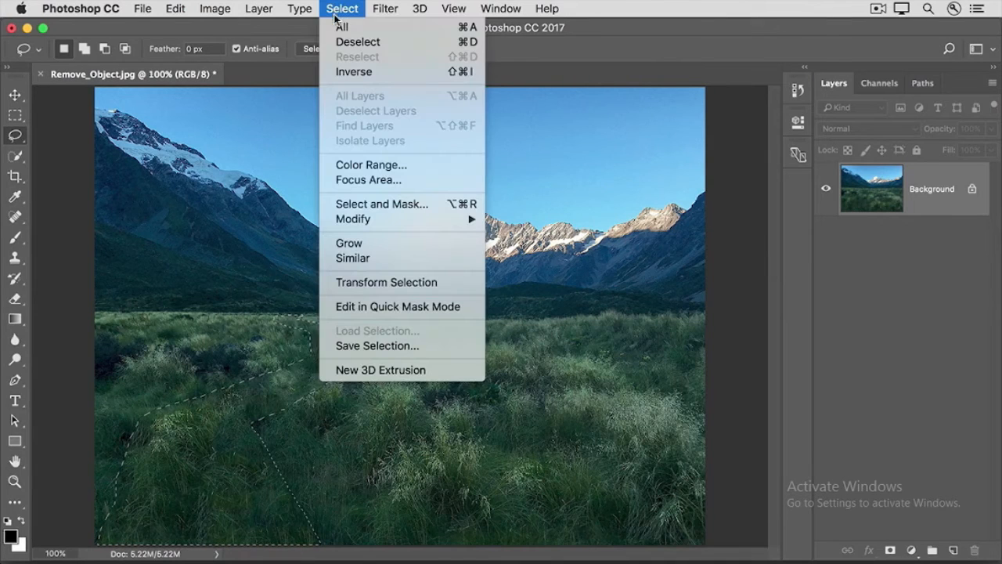
pyautogui.moveTo(357, 41)
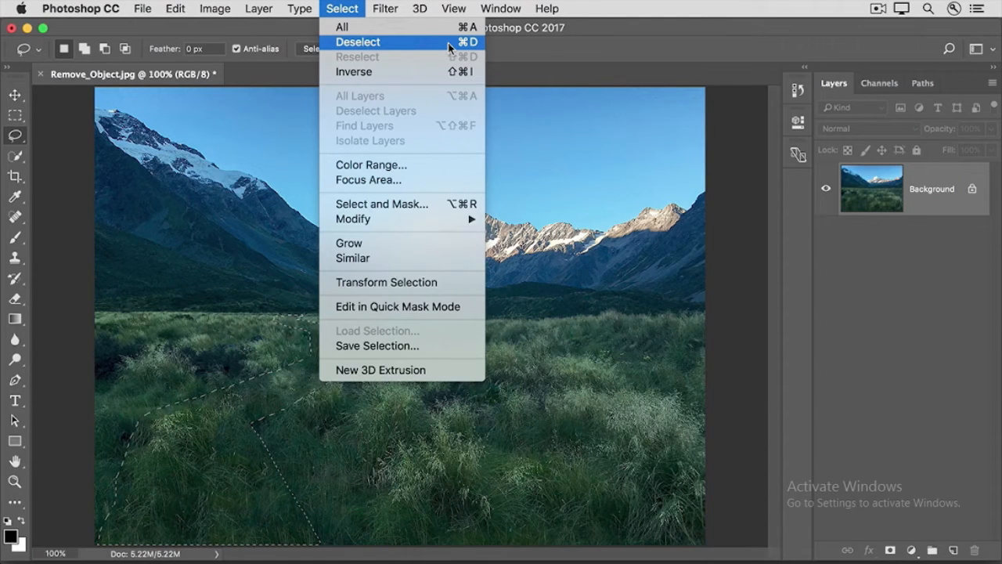
pyautogui.click(357, 42)
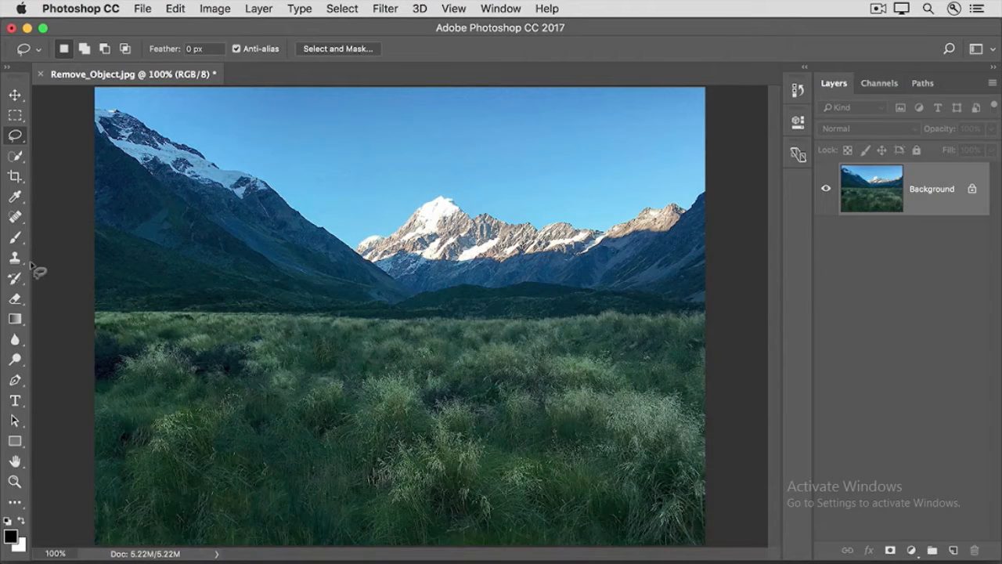
# Set up the Clone Stamp at about 71% opacity to retouch the grass where the walkway was.
pyautogui.click(14, 257)
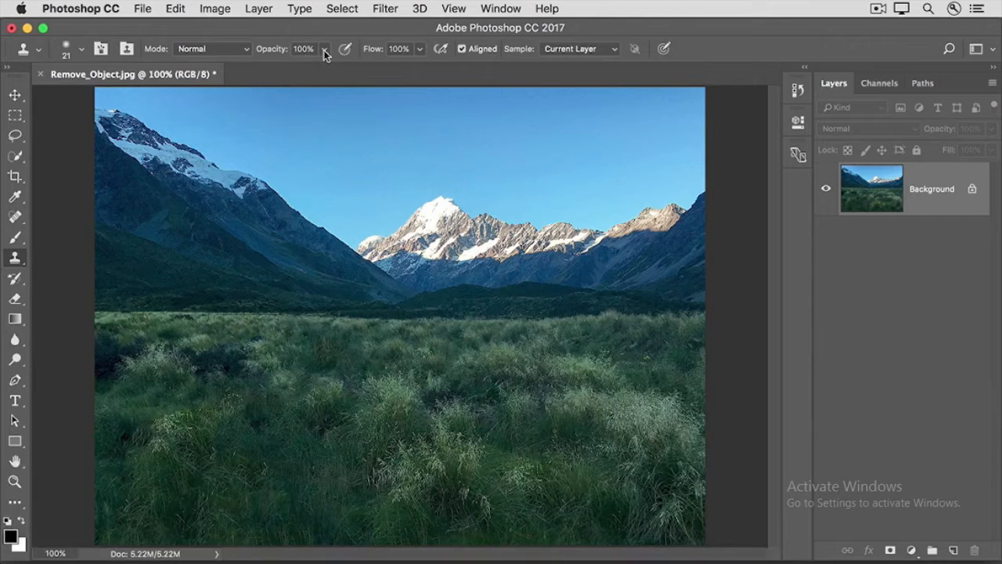
pyautogui.click(324, 48)
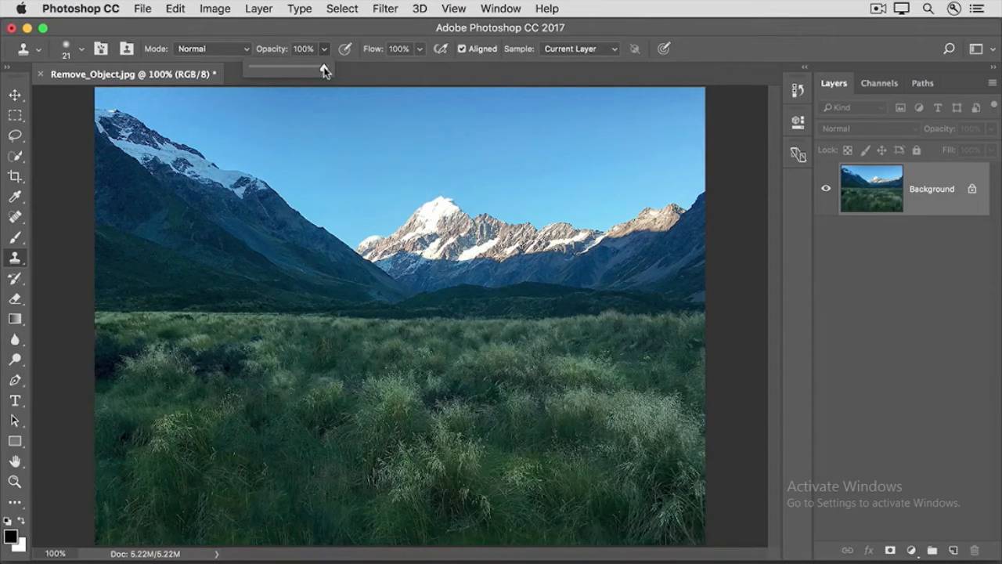
pyautogui.moveTo(329, 69); pyautogui.dragTo(310, 69)
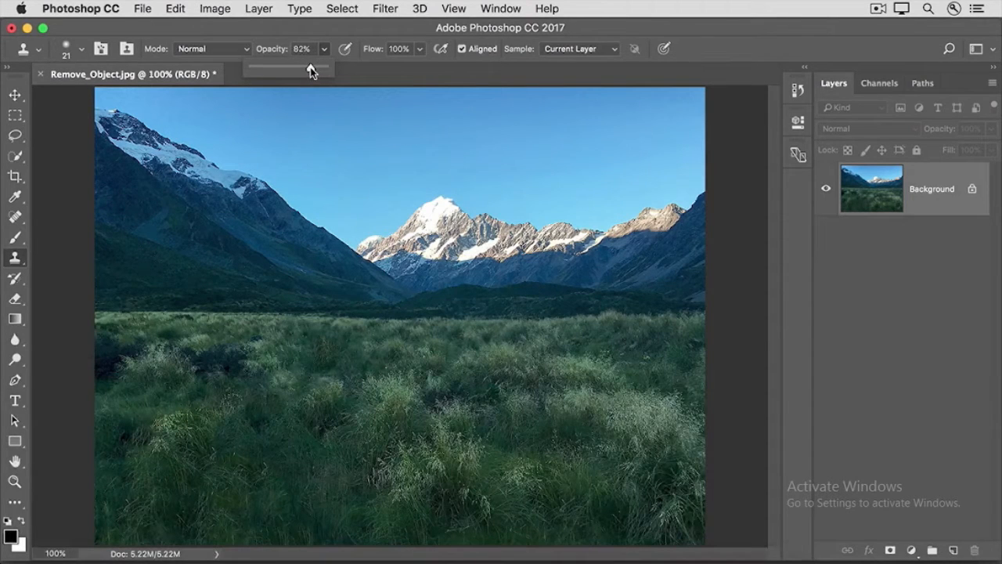
pyautogui.moveTo(326, 70); pyautogui.dragTo(304, 71)
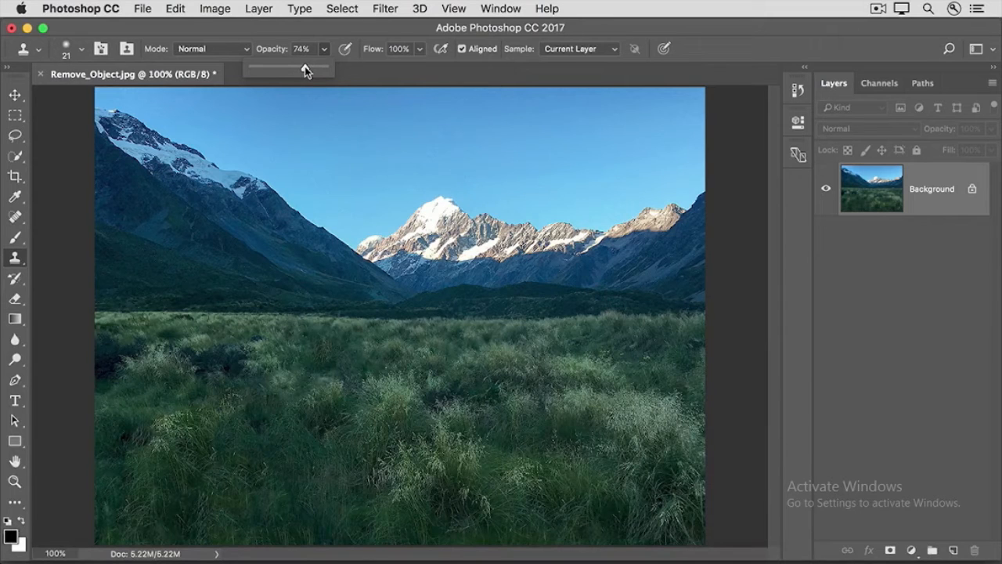
pyautogui.moveTo(306, 71); pyautogui.dragTo(301, 70)
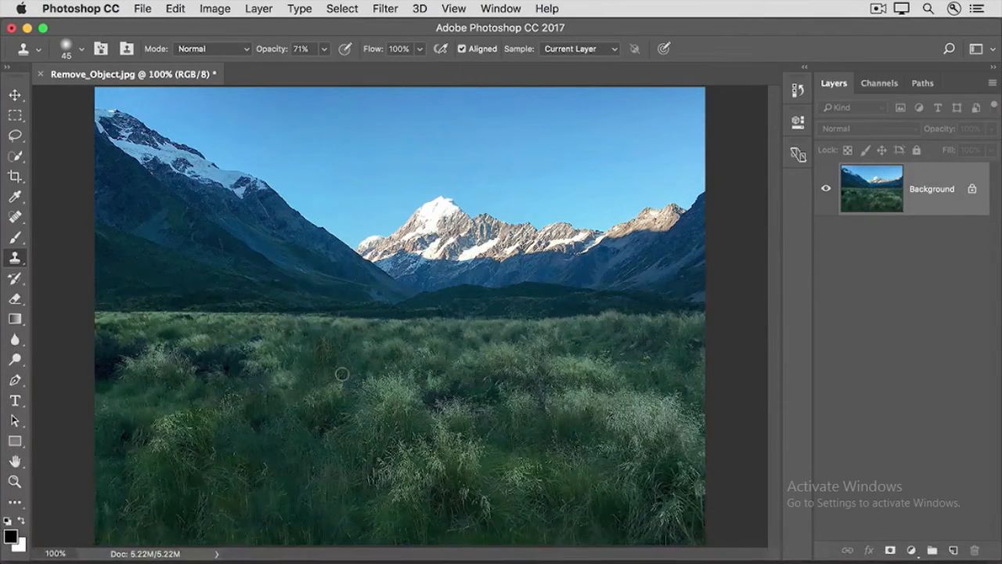
pyautogui.click(141, 10)
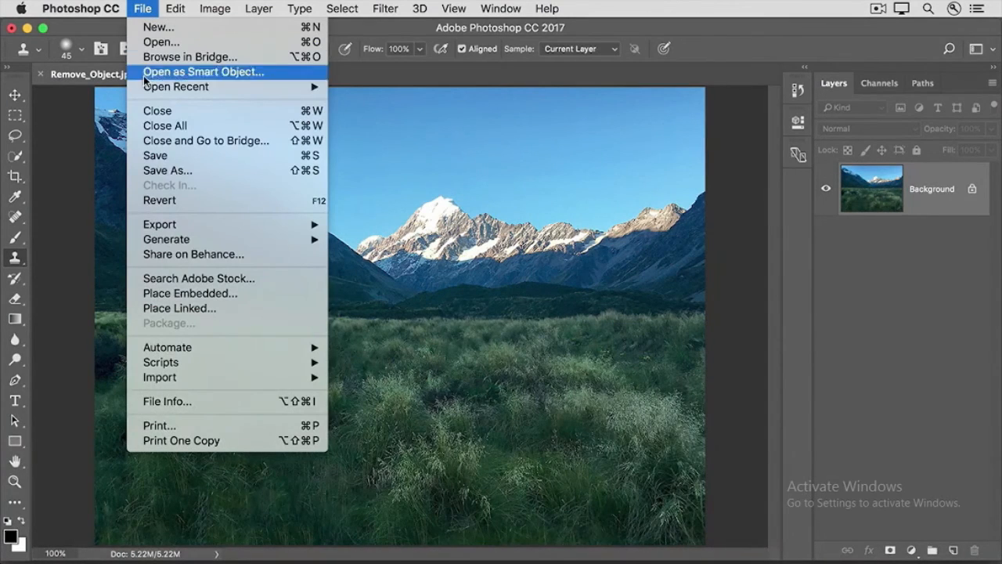
pyautogui.moveTo(166, 169)
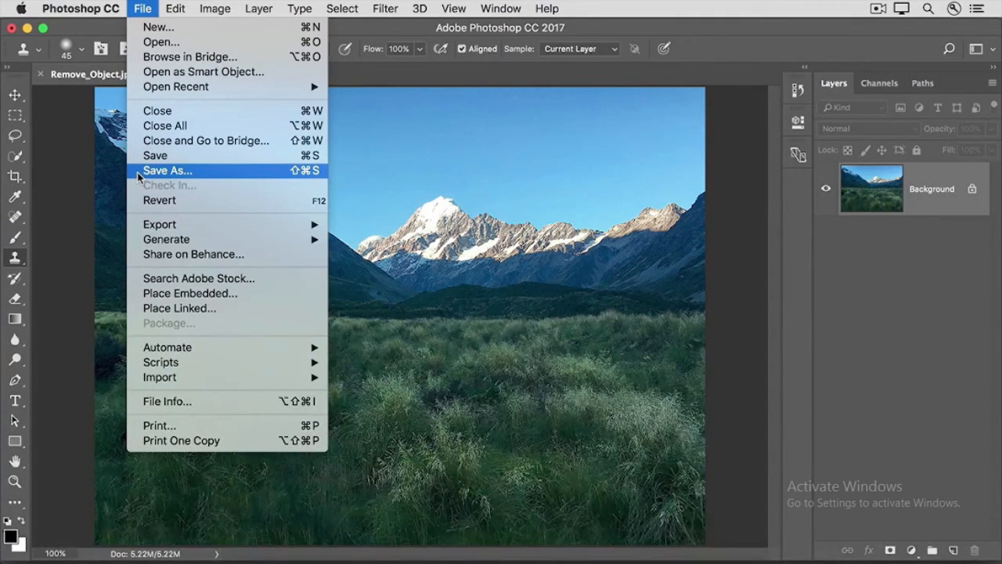